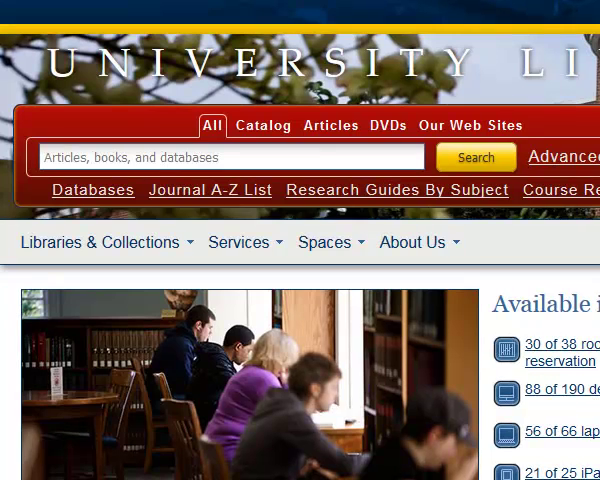
pyautogui.moveTo(128, 338)
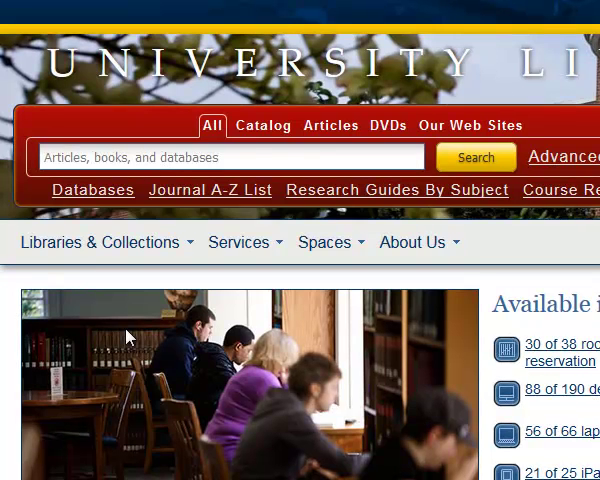
# Switch to Catalog search and enter the query 'inclusion and early childhood education'
pyautogui.click(264, 126)
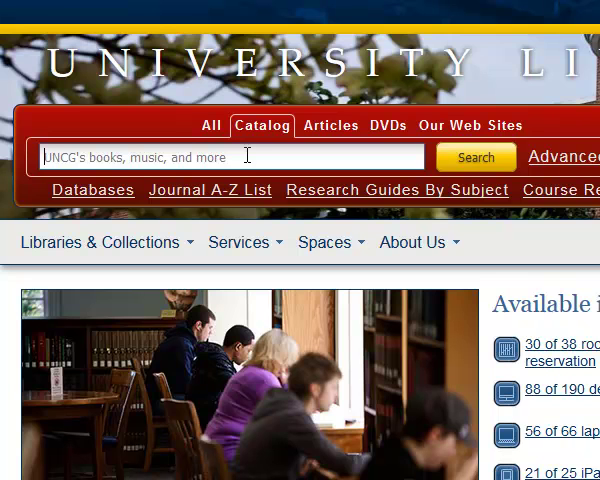
pyautogui.write('inclusion and e')
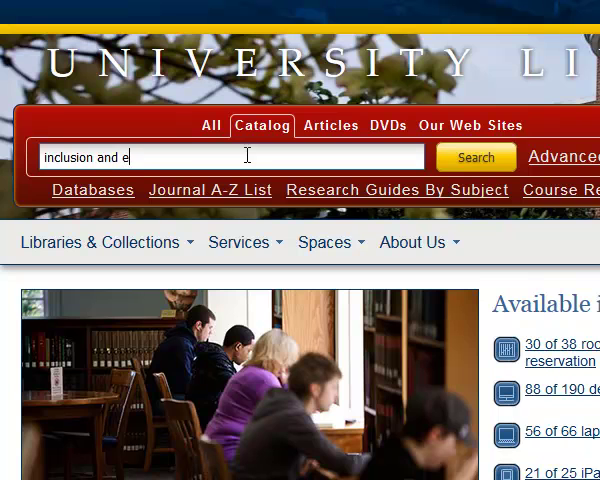
pyautogui.write('arly childhood education')
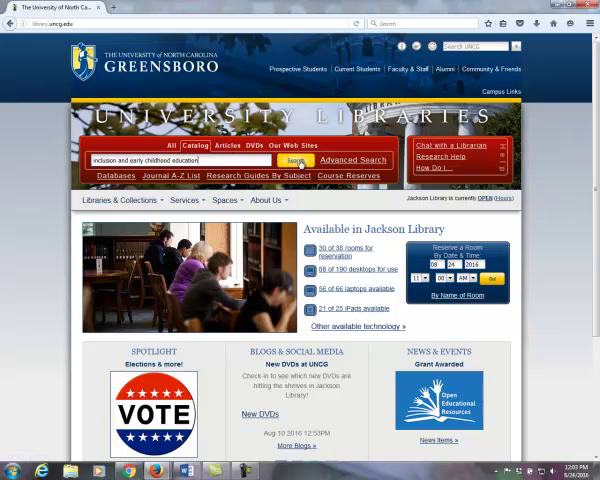
# Run the search and open the first result, Contemporary perspectives on early childhood education, via Read Book
pyautogui.click(300, 160)
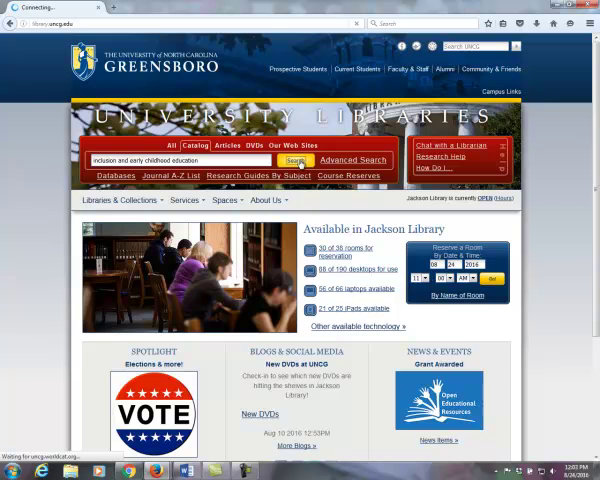
pyautogui.click(302, 160)
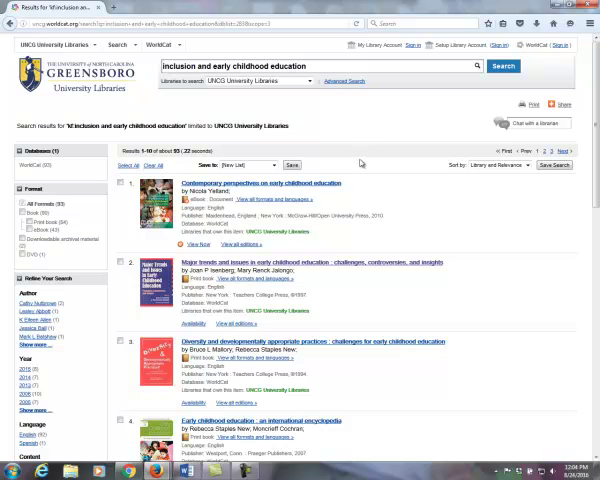
pyautogui.moveTo(330, 204)
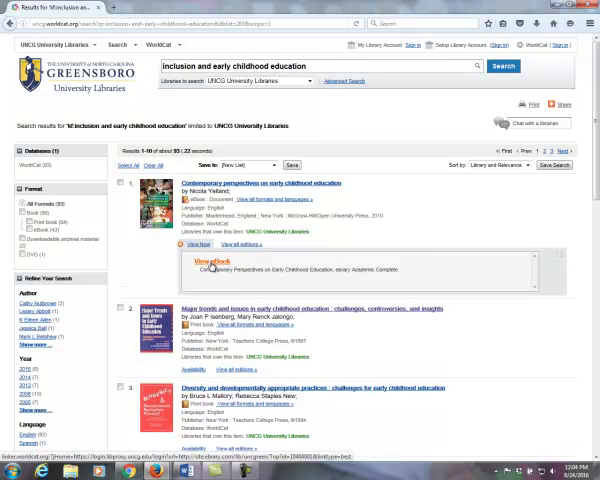
pyautogui.click(204, 260)
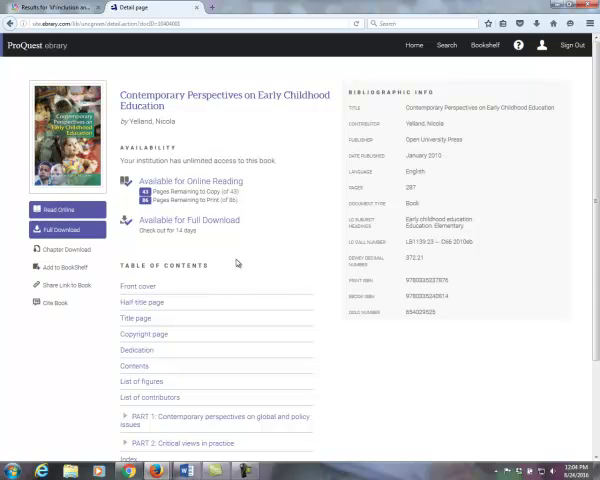
# Expand Part 1 in the table of contents and launch the book in the Read Online viewer
pyautogui.scroll(-3)
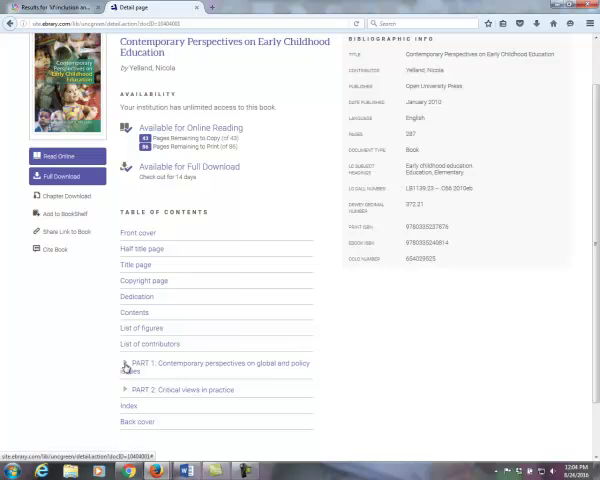
pyautogui.click(124, 364)
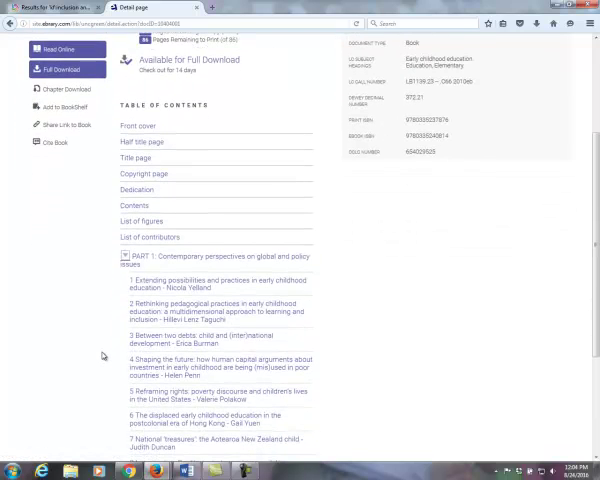
pyautogui.scroll(-3)
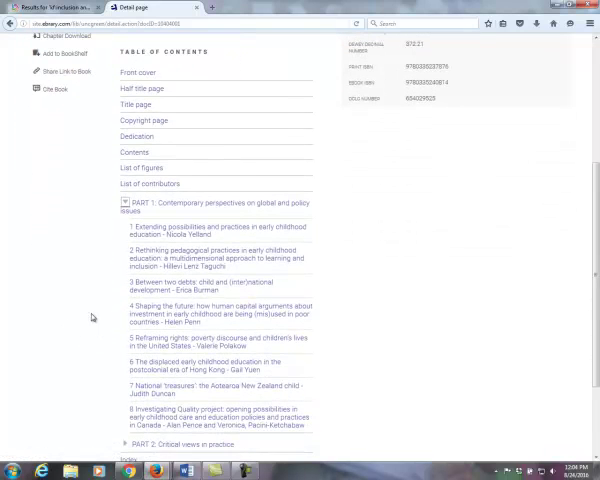
pyautogui.scroll(-3)
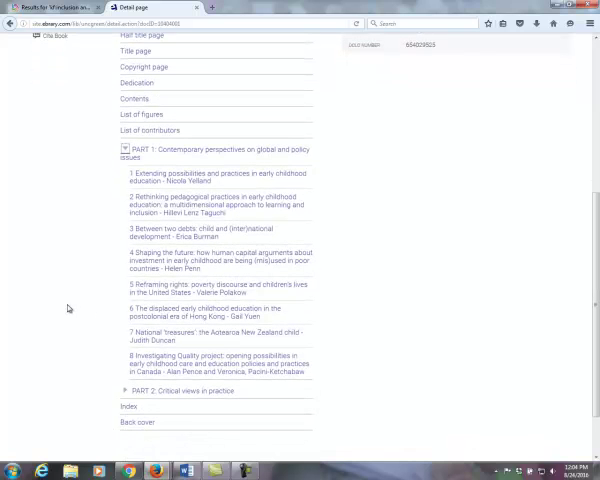
pyautogui.click(216, 232)
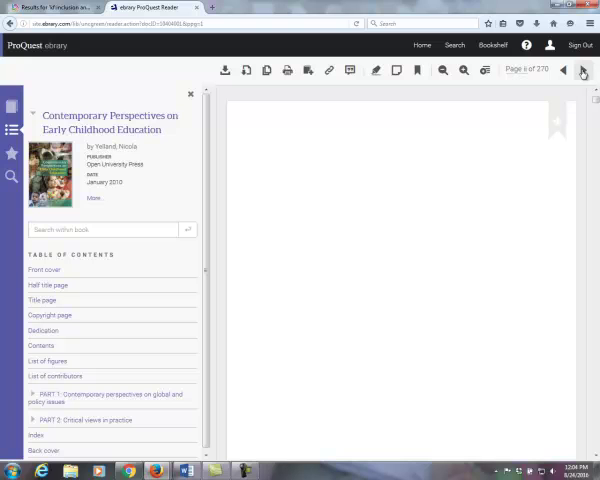
# Go back from the reader to the book's ProQuest detail page
pyautogui.click(566, 68)
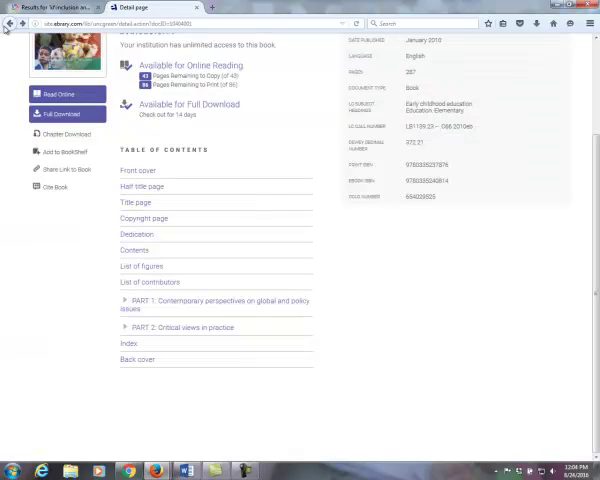
pyautogui.scroll(3)
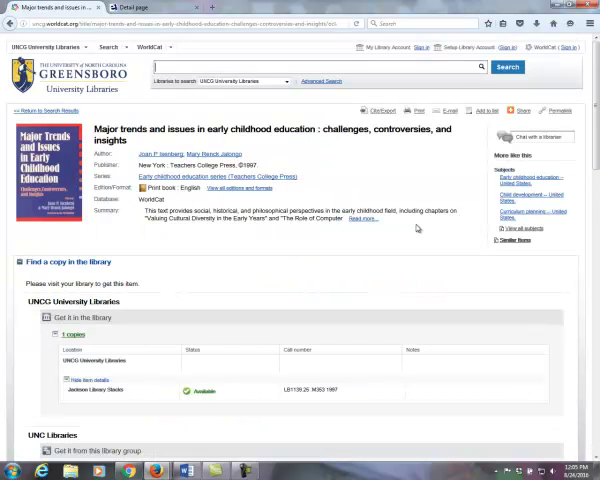
# Review the Major trends and issues record's Find a copy and Details sections, showing Jackson Library Stacks availability
pyautogui.scroll(-3)
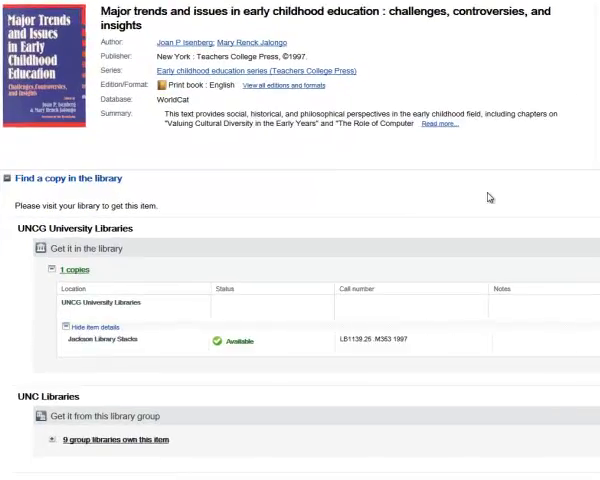
pyautogui.scroll(-3)
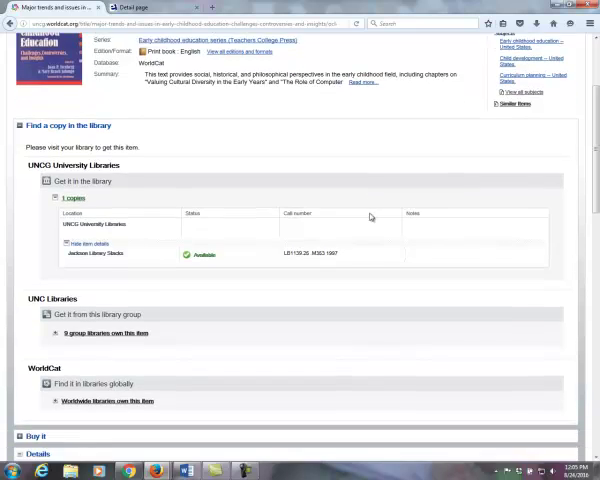
pyautogui.scroll(-3)
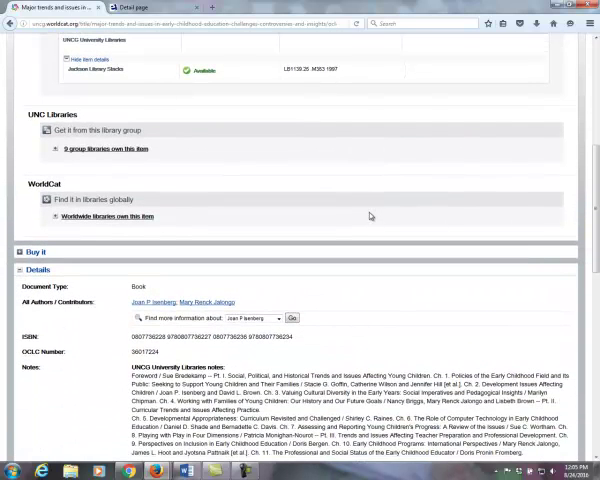
pyautogui.scroll(-3)
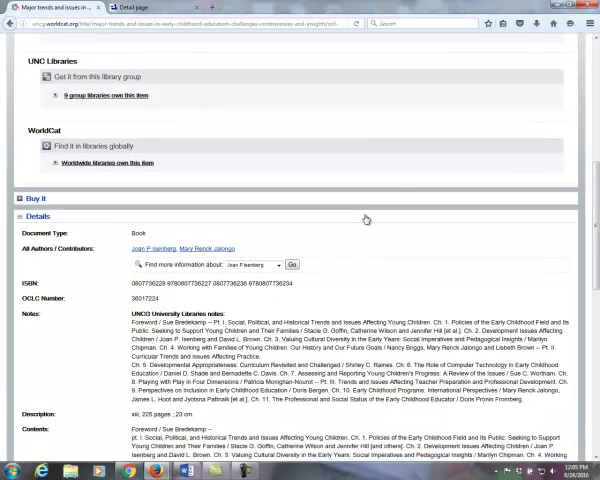
pyautogui.moveTo(352, 216)
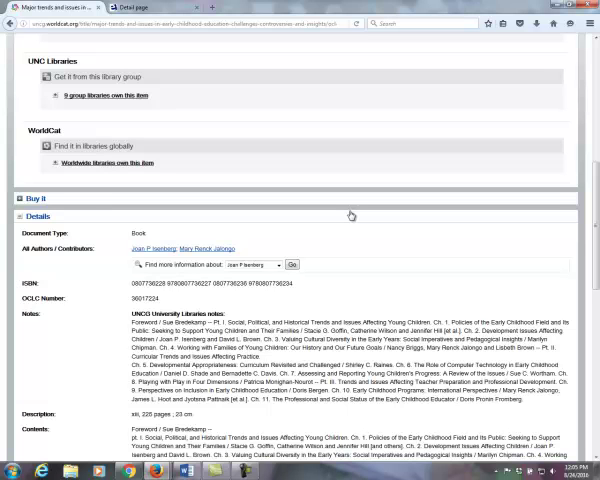
pyautogui.scroll(3)
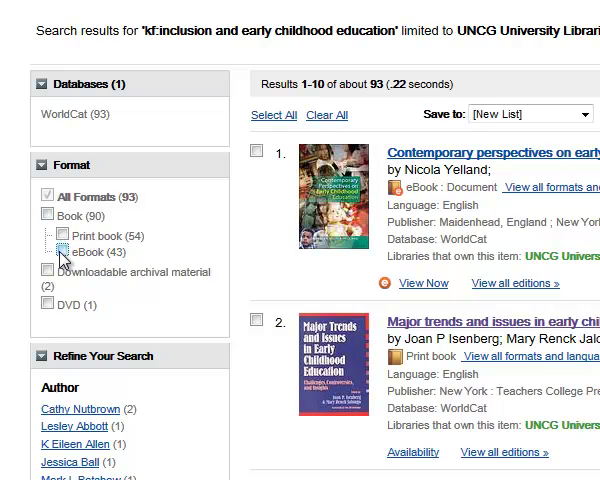
# Limit results to the 43 eBooks under Format, then start a chat with a librarian
pyautogui.click(66, 252)
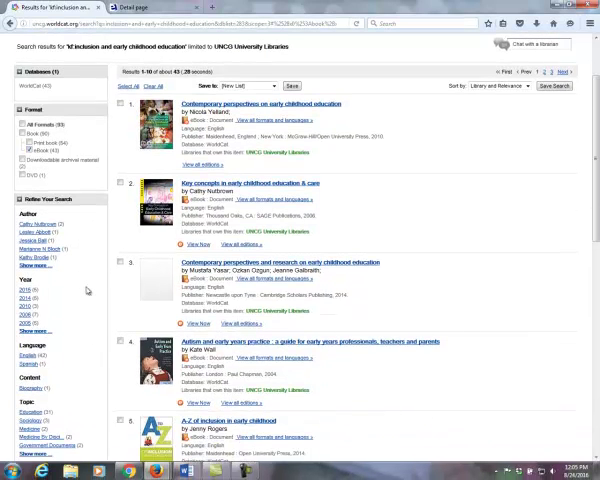
pyautogui.scroll(-3)
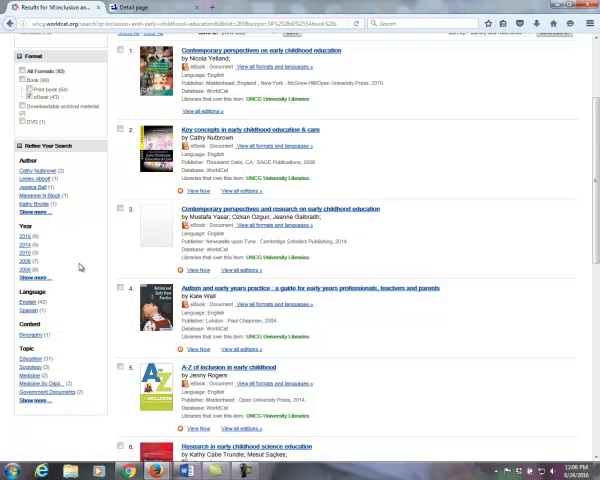
pyautogui.scroll(3)
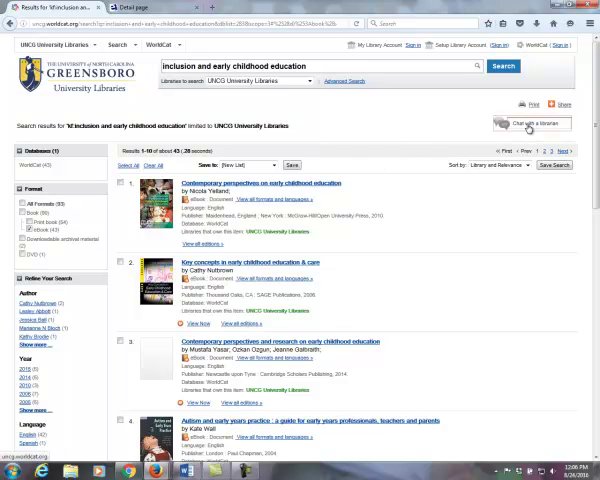
pyautogui.click(534, 122)
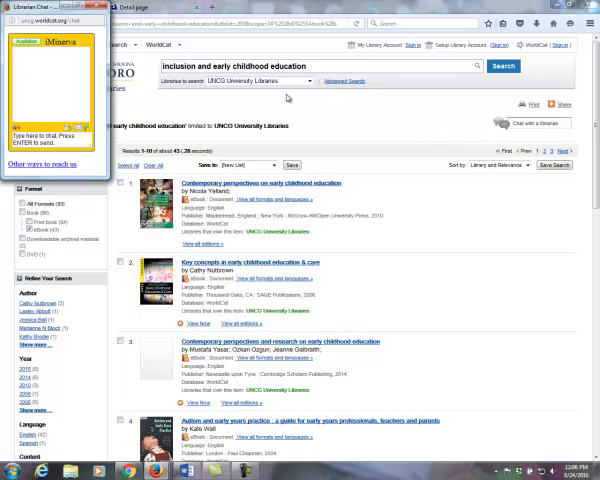